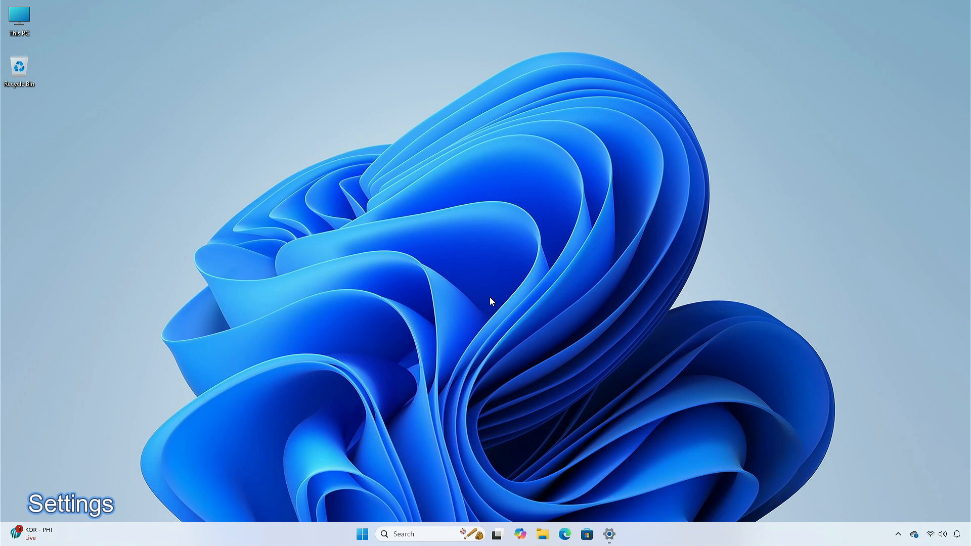
mouse_move(584, 483)
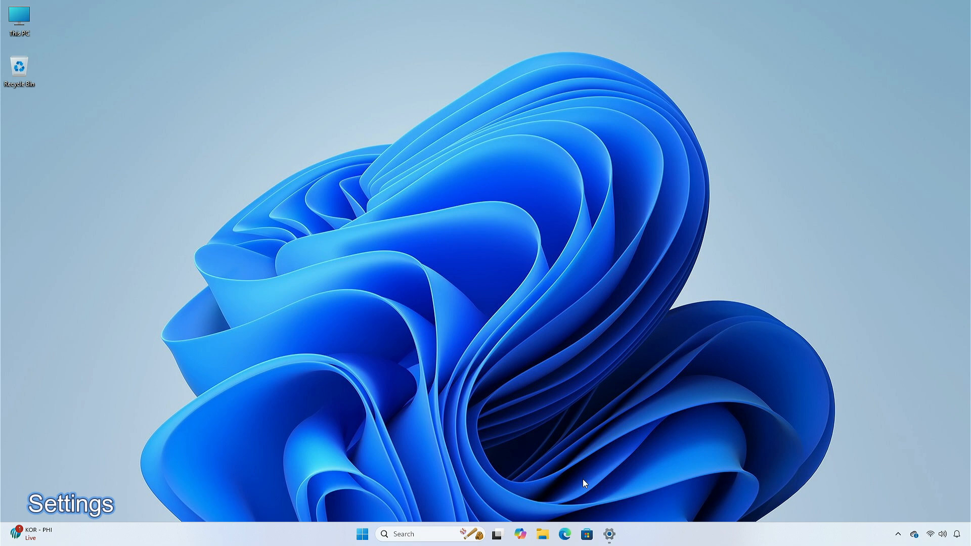
- Browse Settings, then view the account manager from the Start menu
click(608, 534)
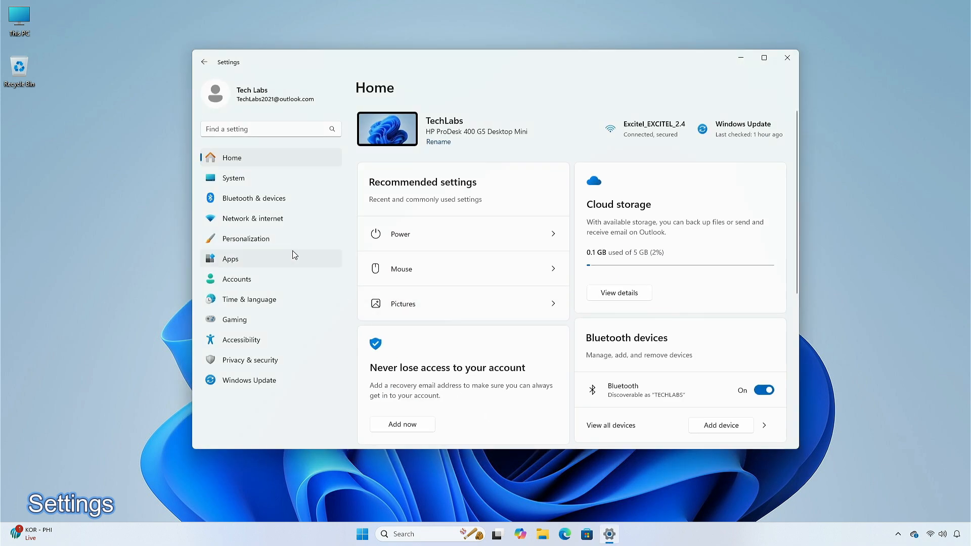
click(233, 178)
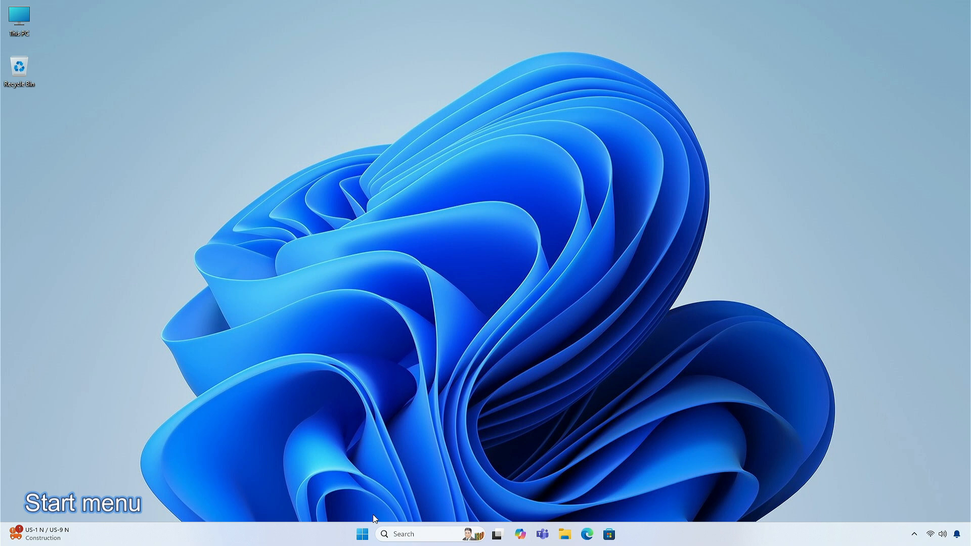
click(362, 534)
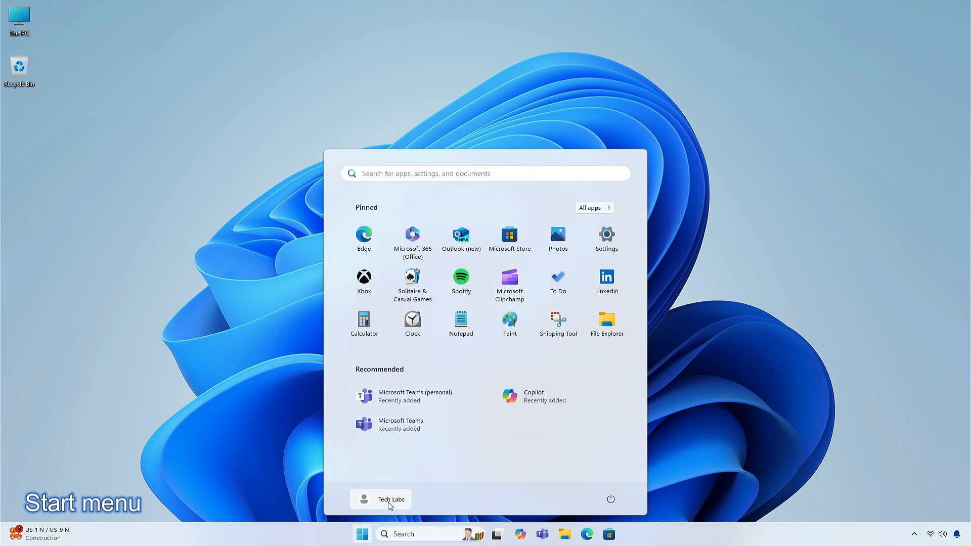
click(381, 499)
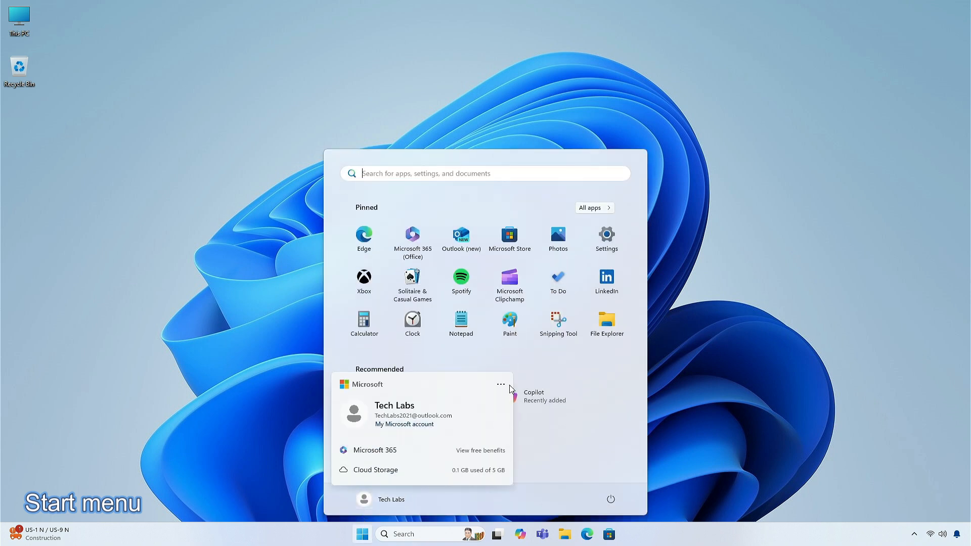
click(501, 384)
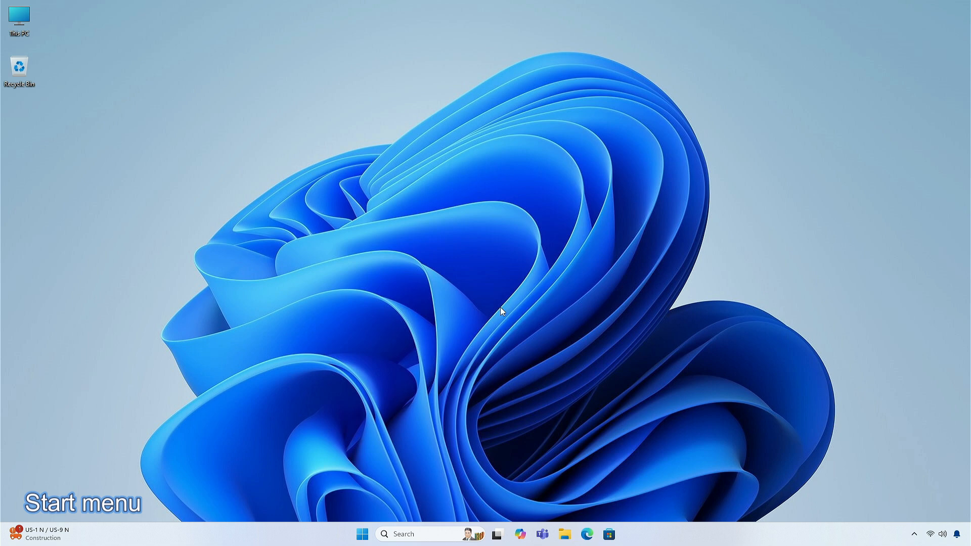
- In Settings > Bluetooth & devices > Mouse, set Scrolling direction to 'Down motion scrolls up'
click(608, 534)
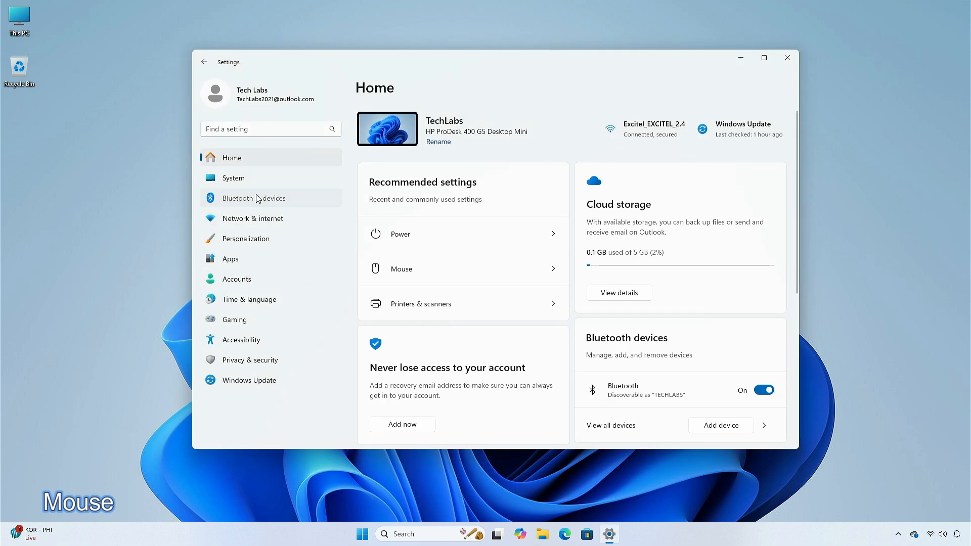
click(254, 198)
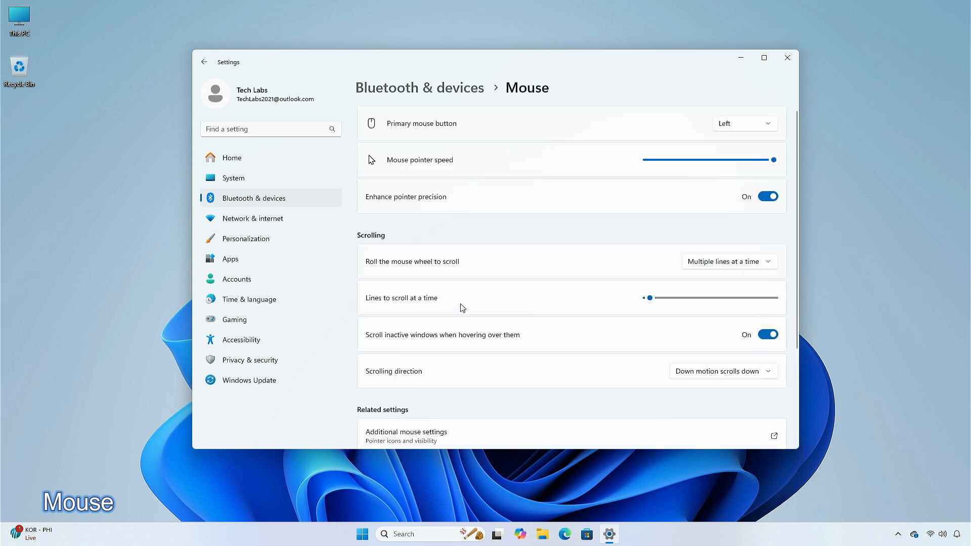
mouse_move(447, 211)
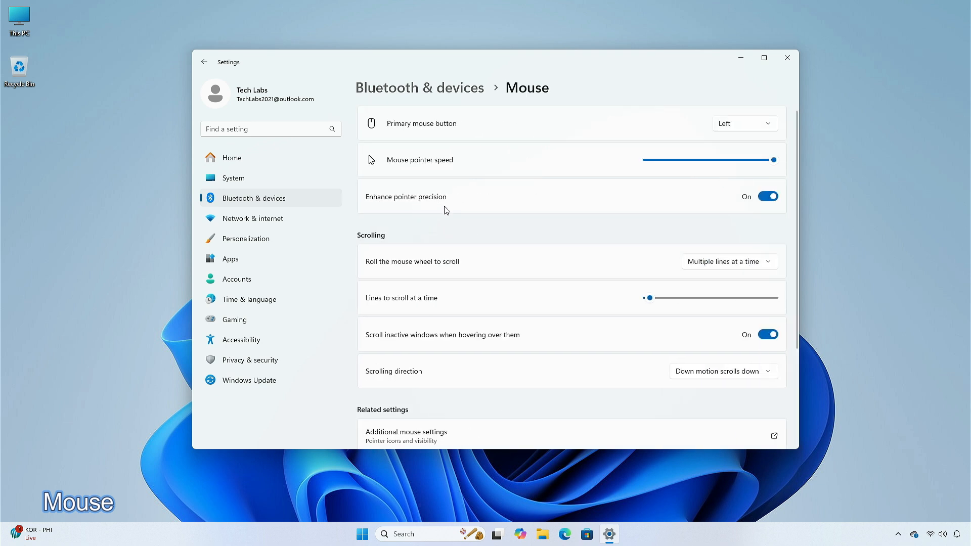
mouse_move(432, 374)
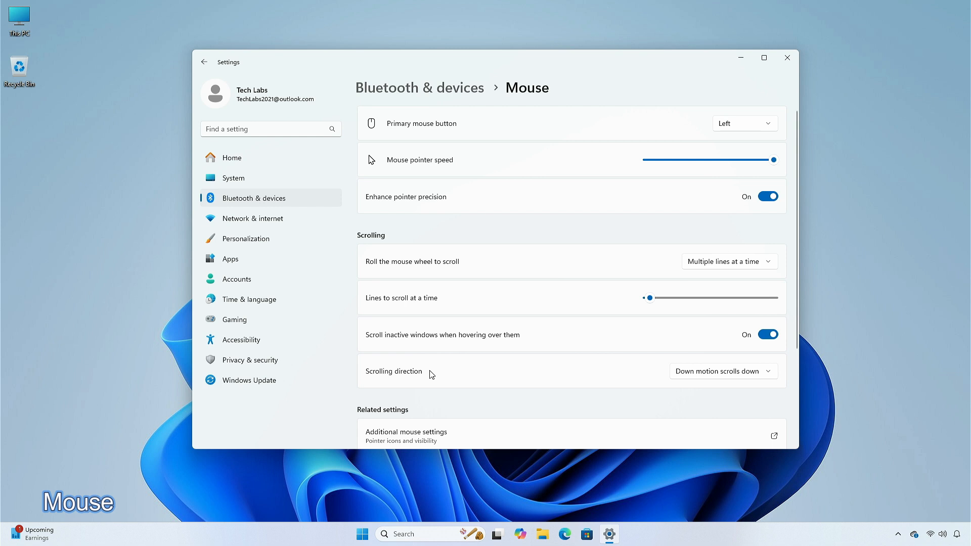
click(723, 371)
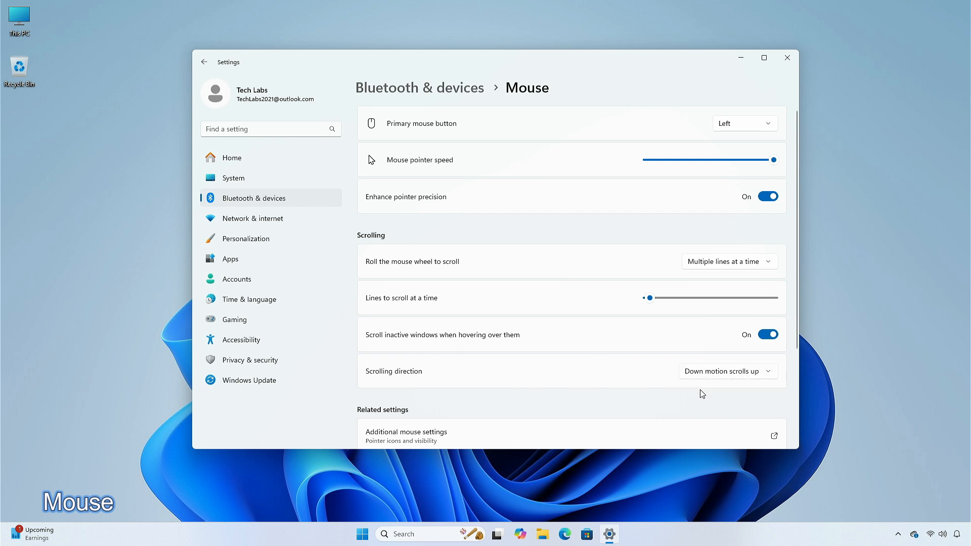
click(727, 371)
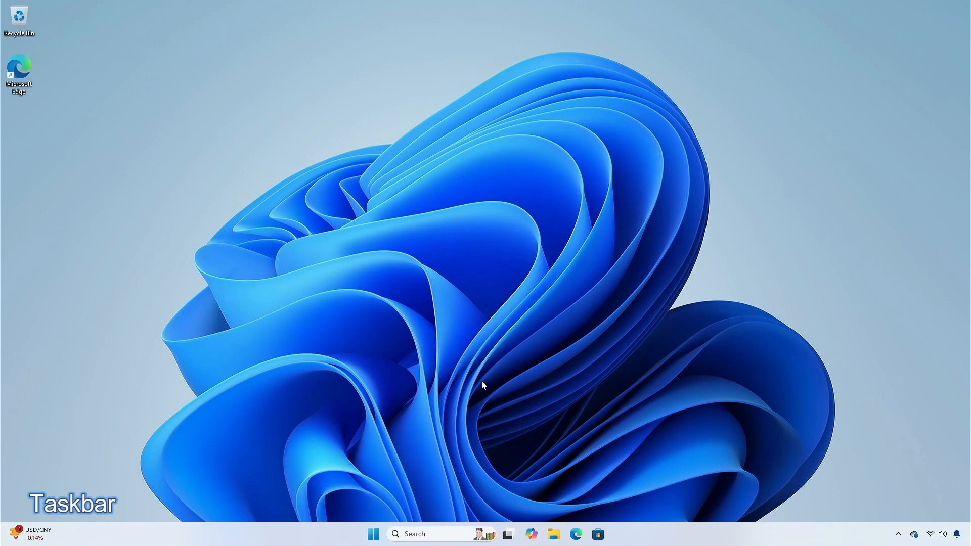
- Search 'new tab' from the taskbar Search box to show the New tab document result
text(news)
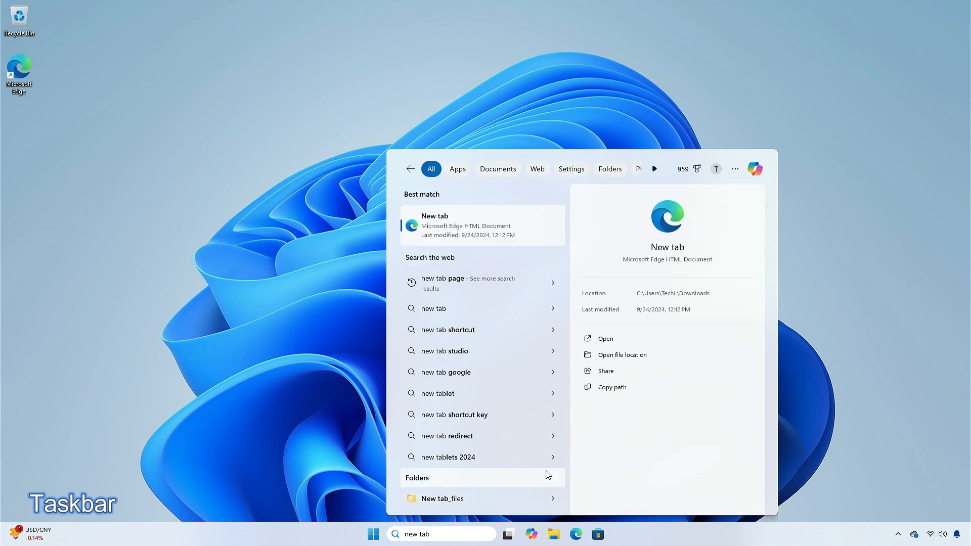
mouse_move(657, 373)
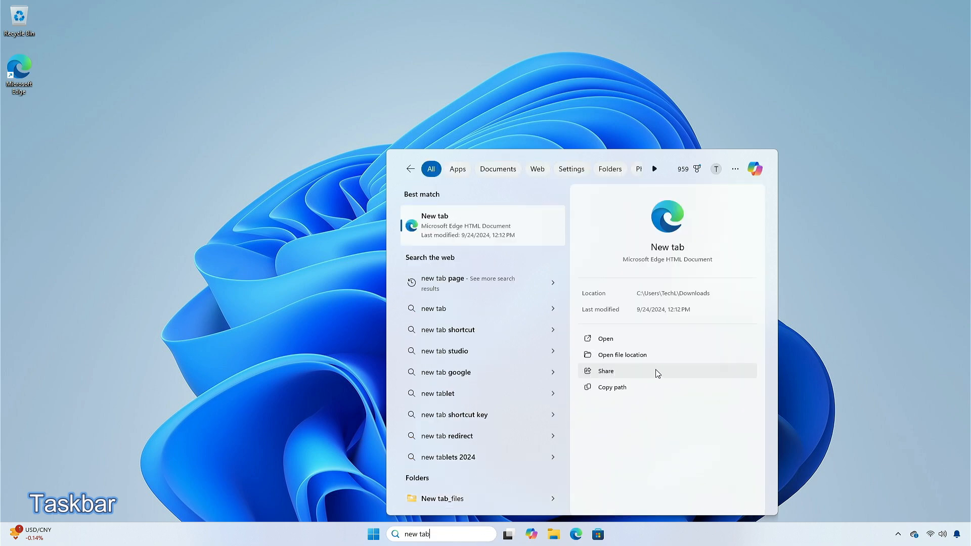